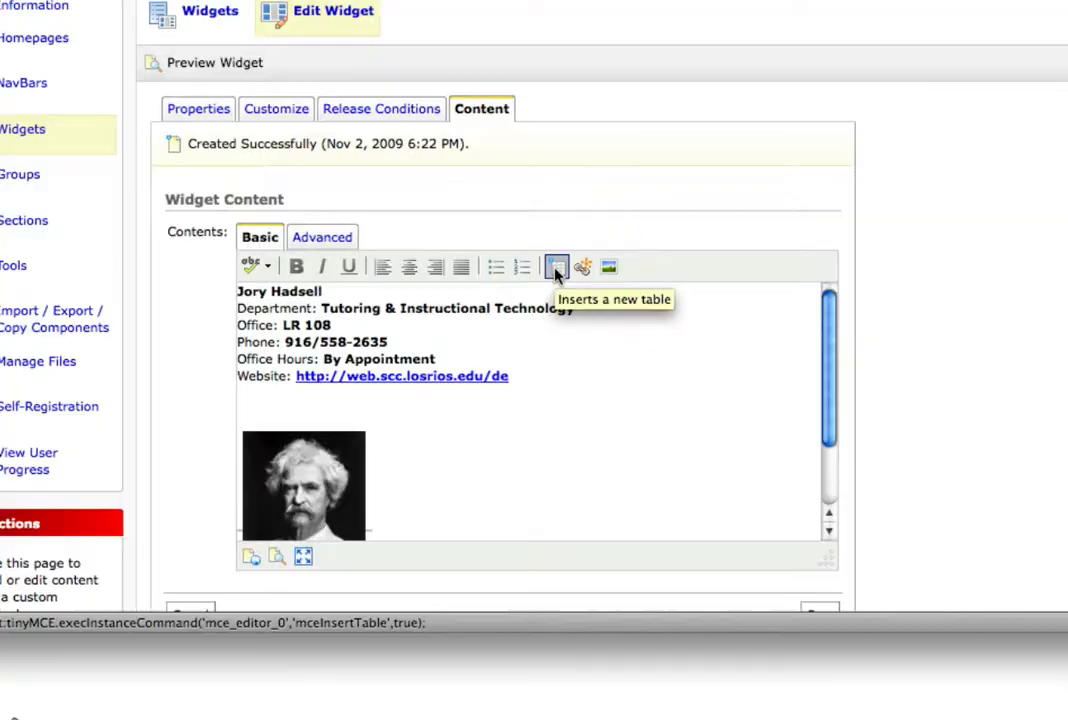
Insert a new table with 1 row and 2 columns below the photo
left_click(556, 266)
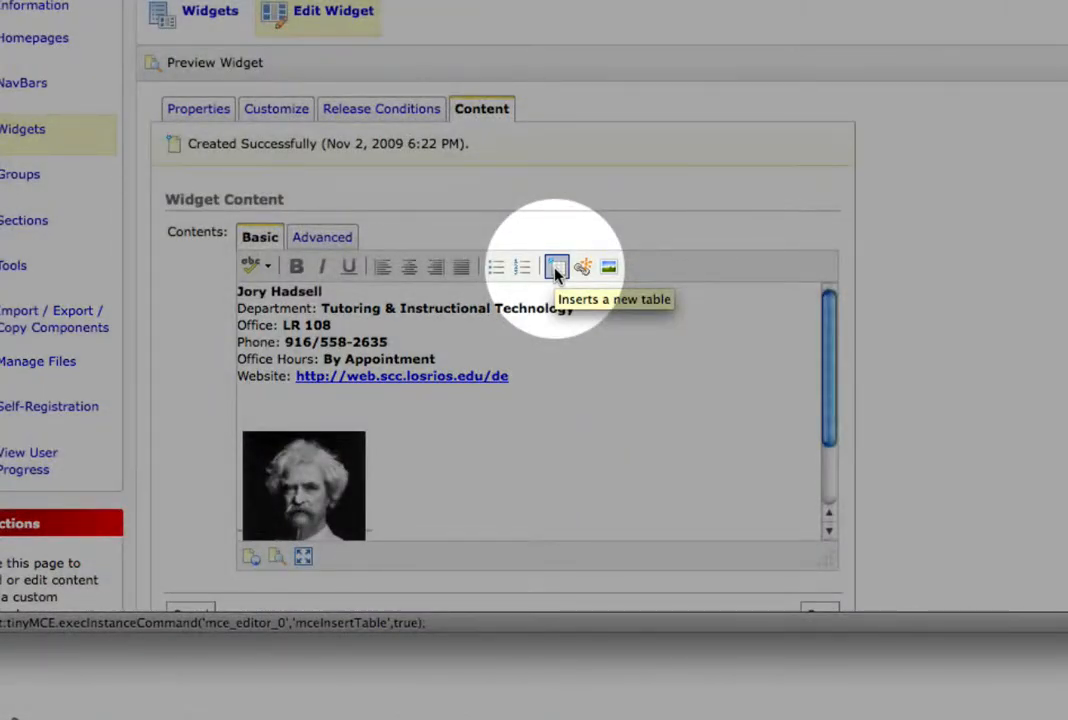
mouse_move(540, 444)
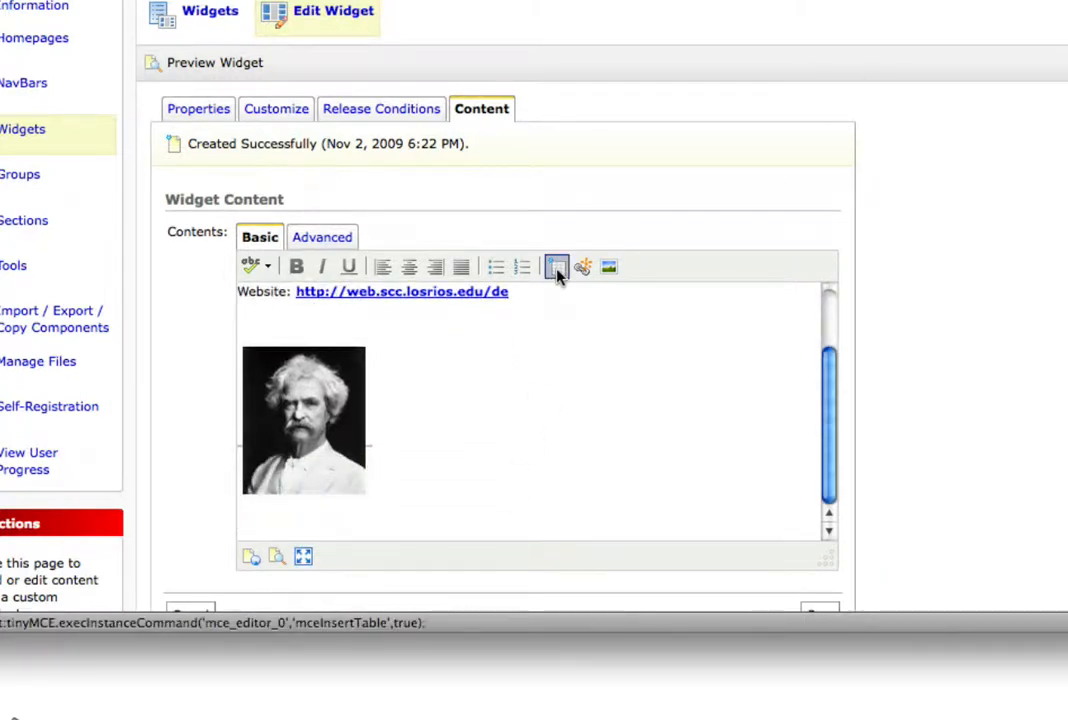
left_click(556, 266)
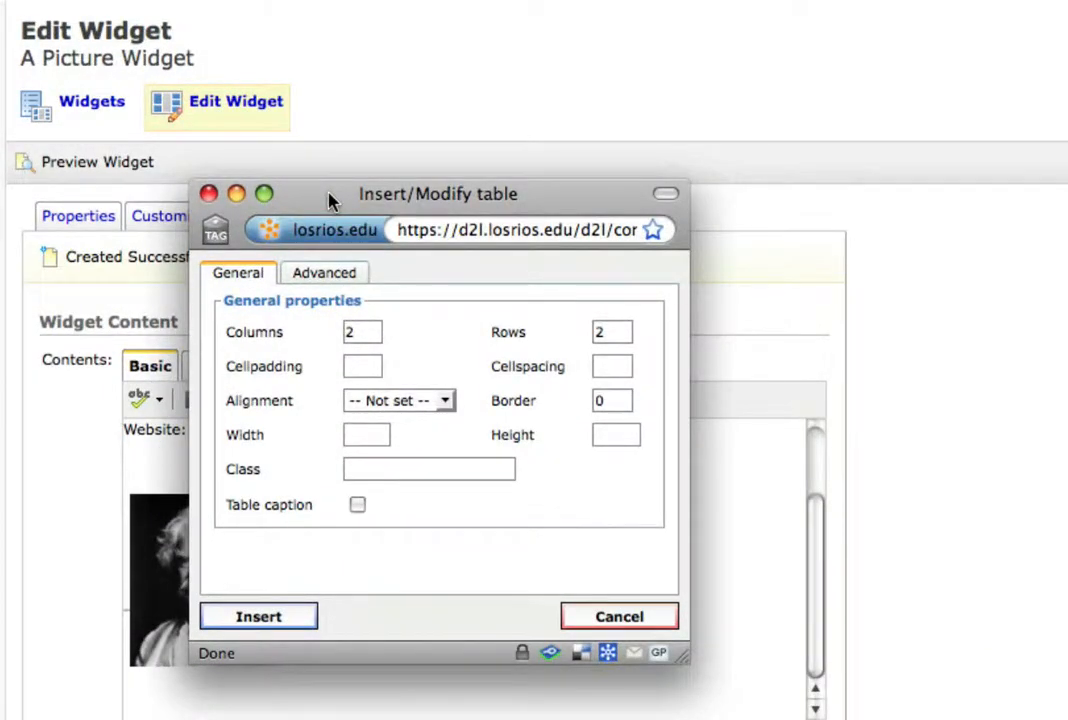
mouse_move(416, 348)
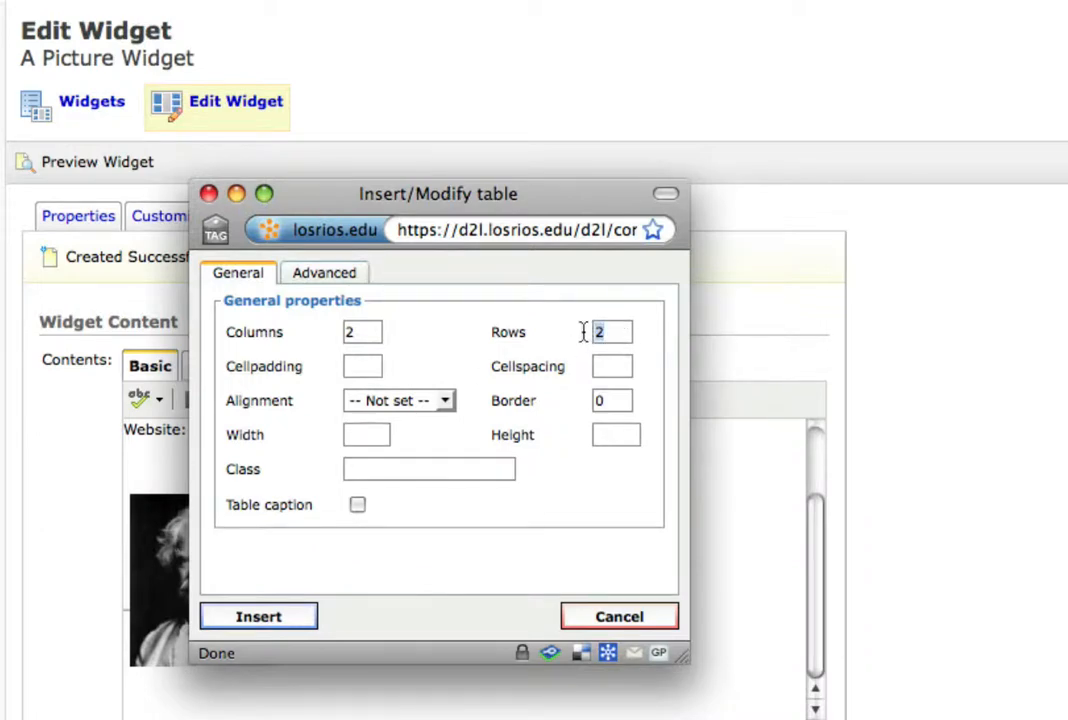
type("1")
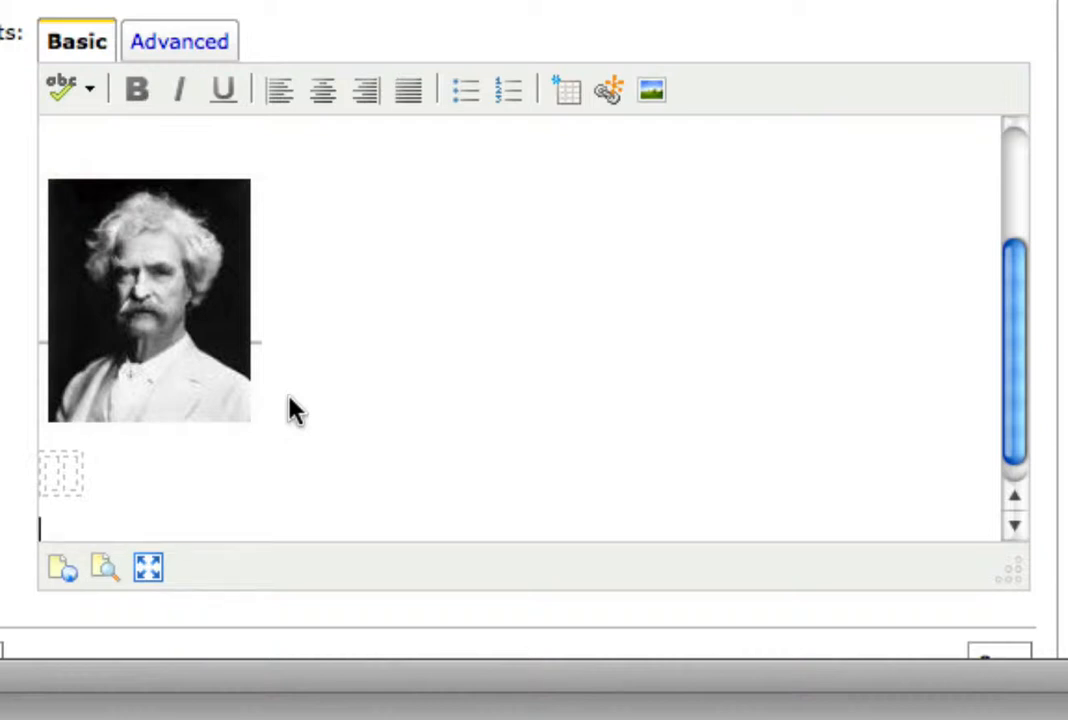
mouse_move(116, 360)
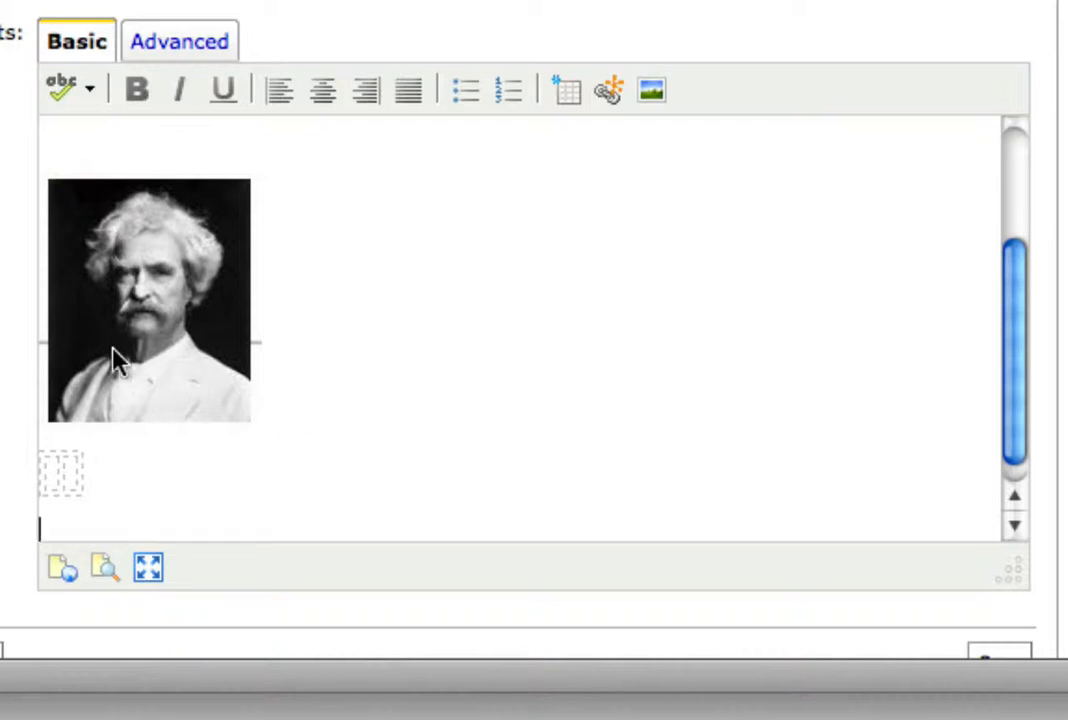
Select the photo and drag it into the table's first cell
left_click(150, 300)
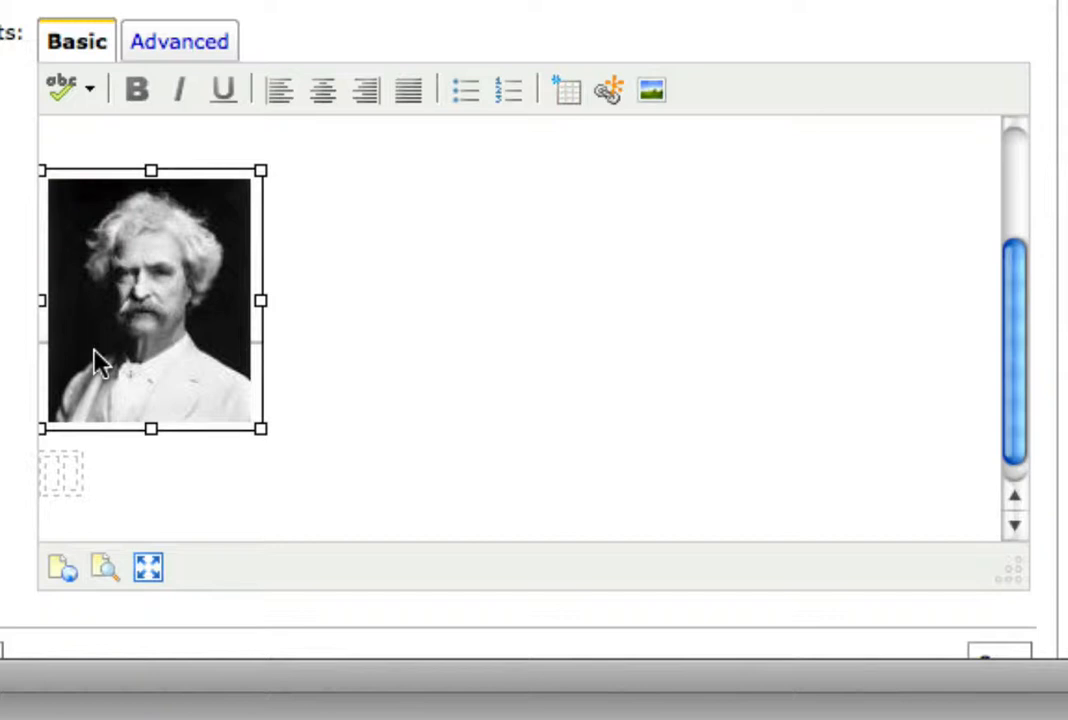
mouse_move(100, 360)
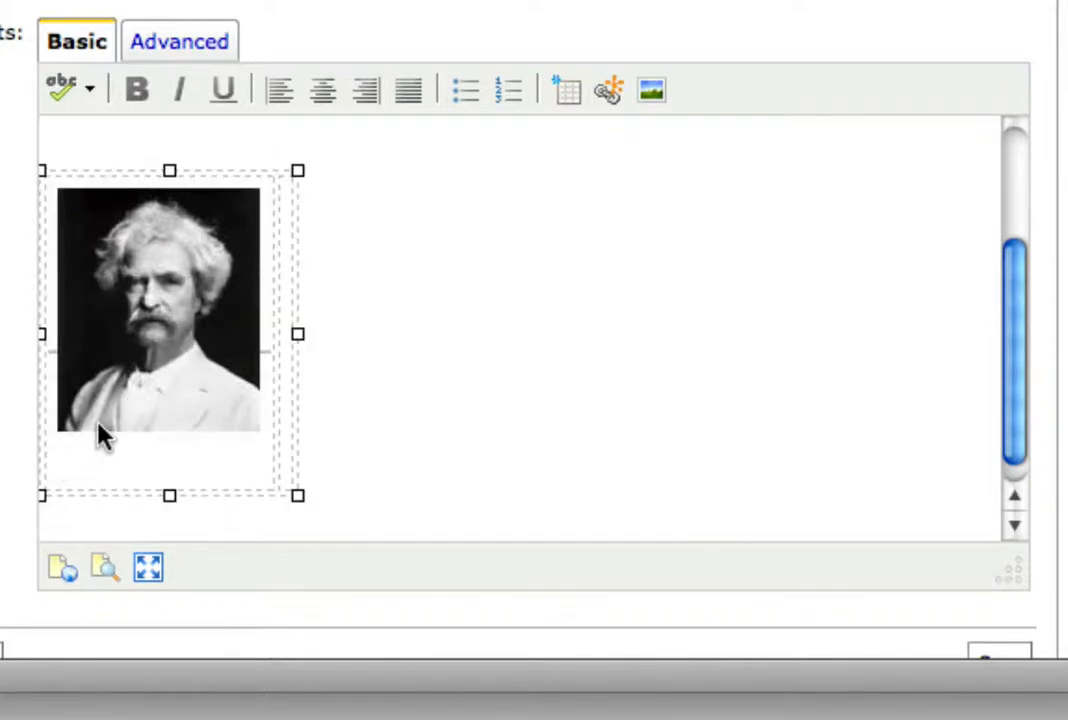
mouse_move(96, 412)
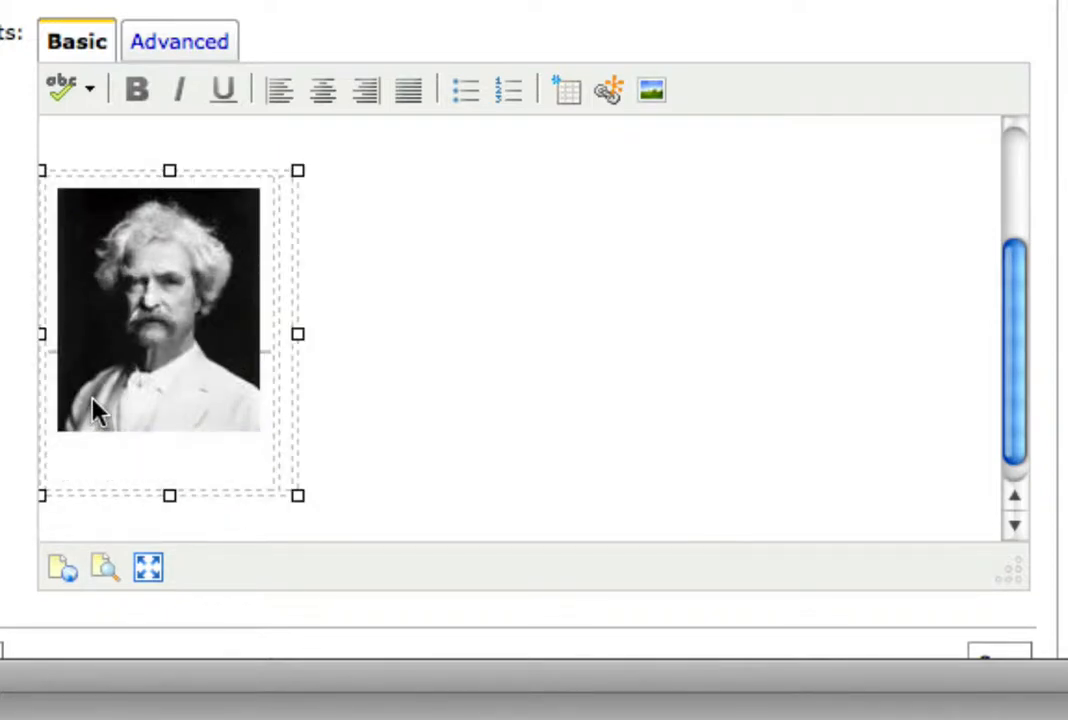
left_click_drag(298, 334, 418, 334)
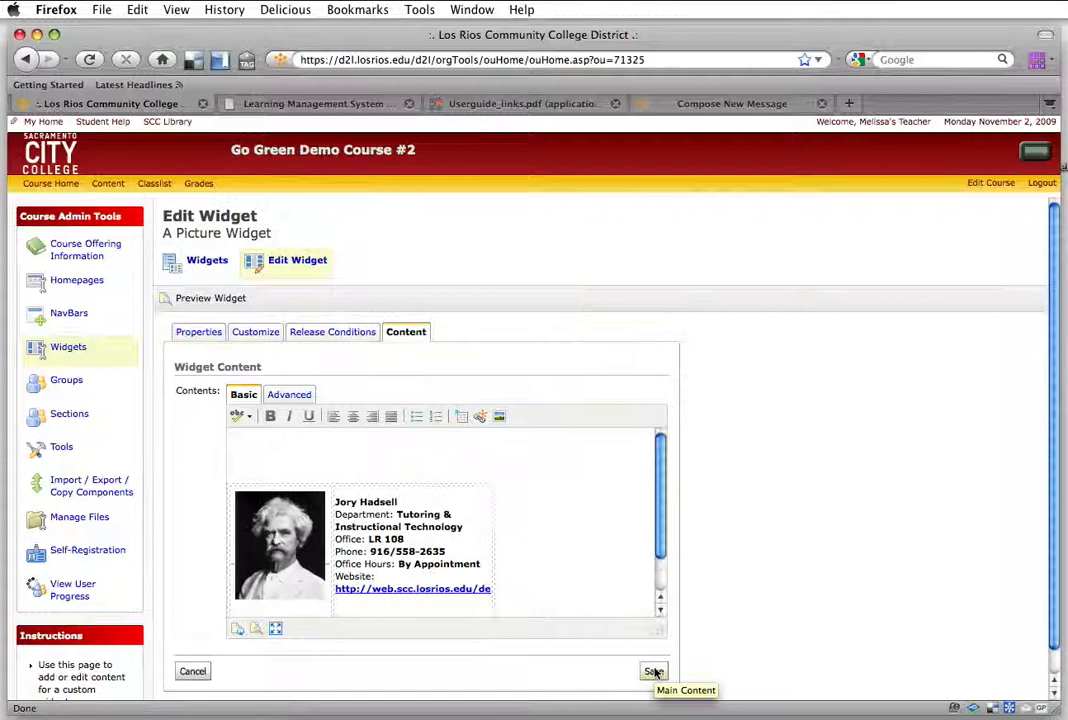
Save the widget content and preview the photo beside the contact details
left_click(654, 672)
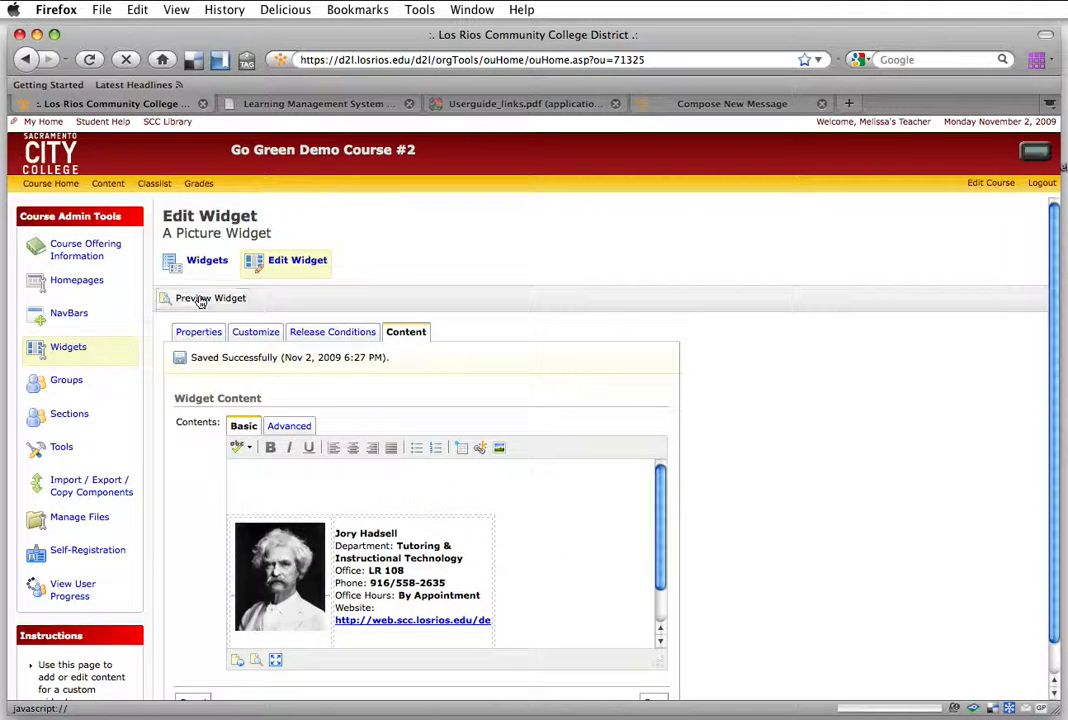
left_click(210, 298)
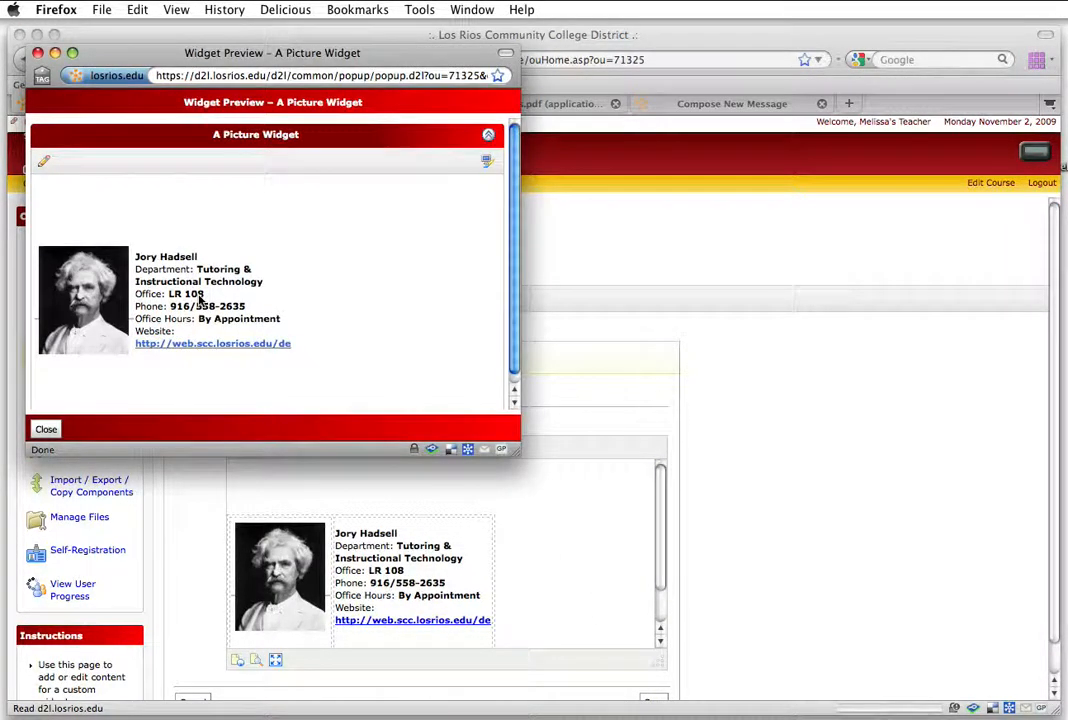